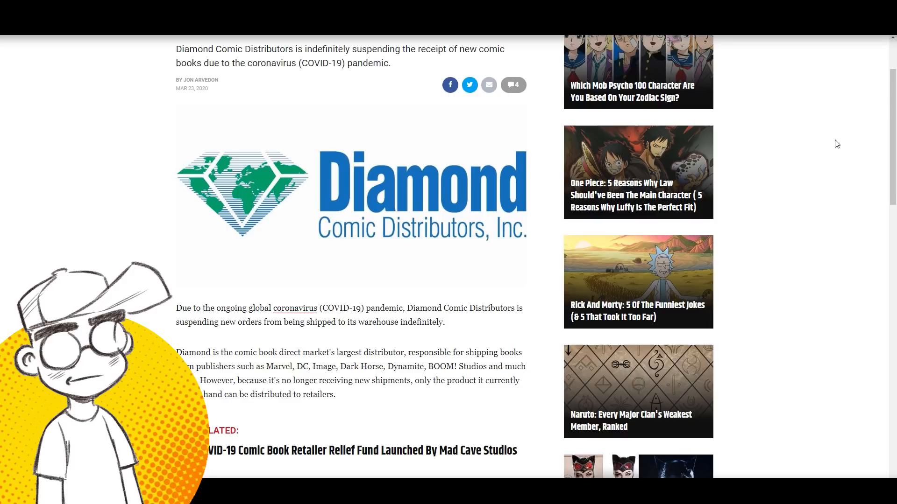
{"action": "scroll", "scroll_direction": "up", "scroll_amount": 3}
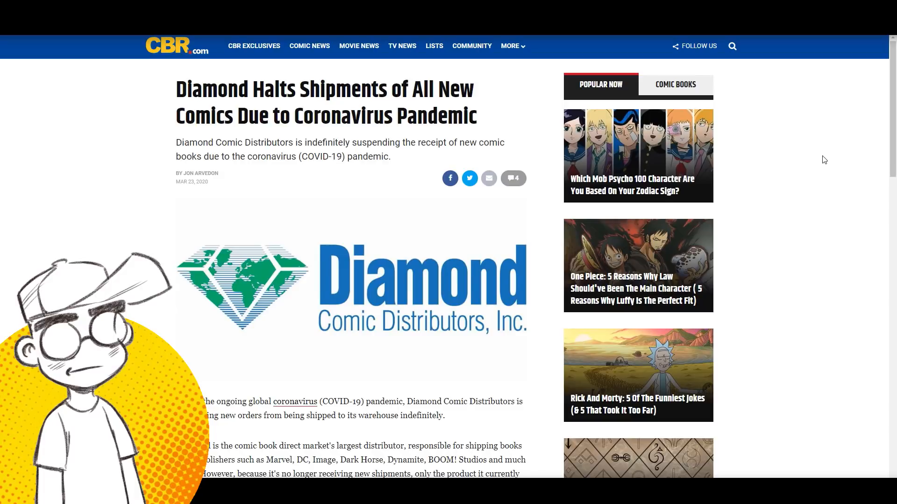
{"action": "mouse_move", "coordinate": [821, 205]}
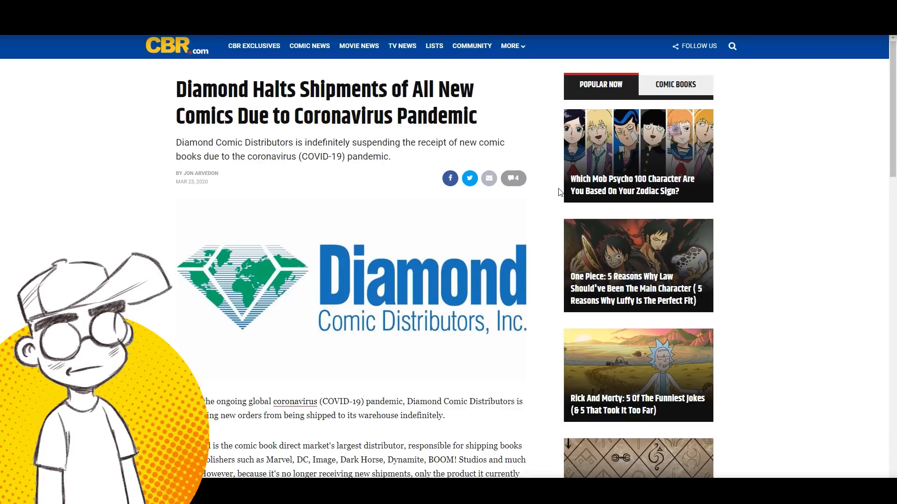
{"action": "scroll", "scroll_direction": "down", "scroll_amount": 3}
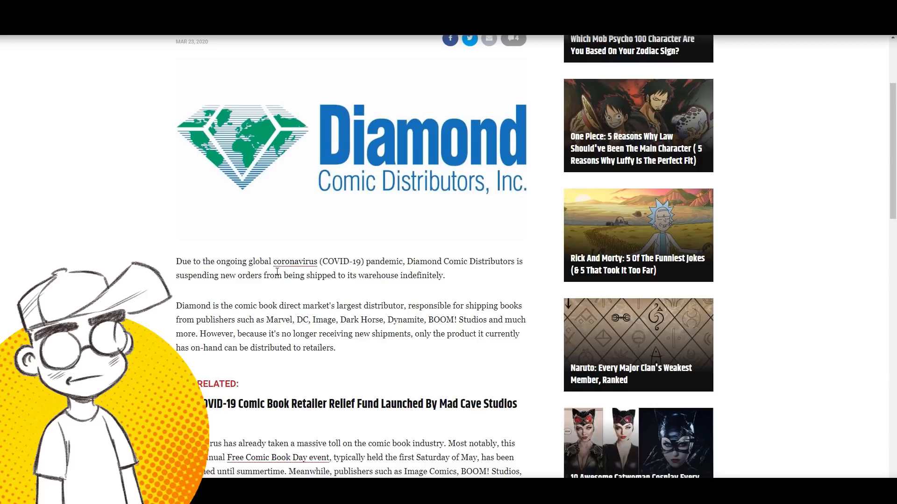
{"action": "scroll", "scroll_direction": "down", "scroll_amount": 3}
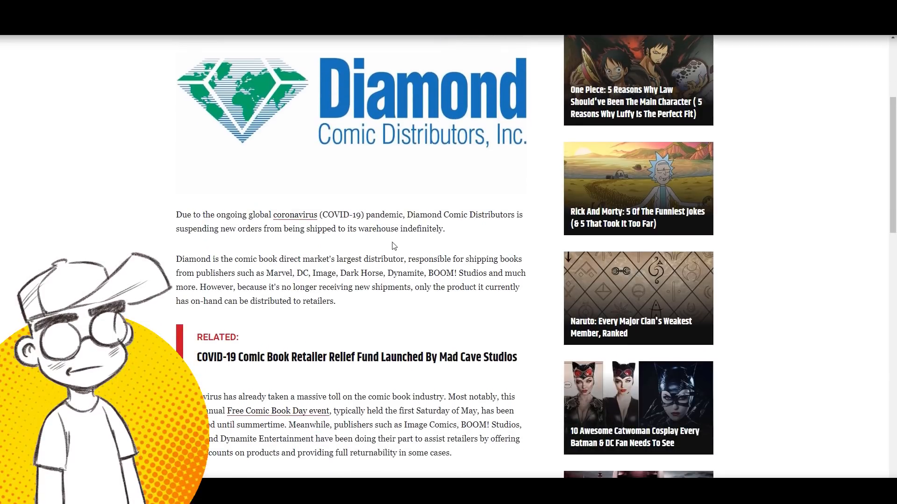
{"action": "mouse_move", "coordinate": [463, 269]}
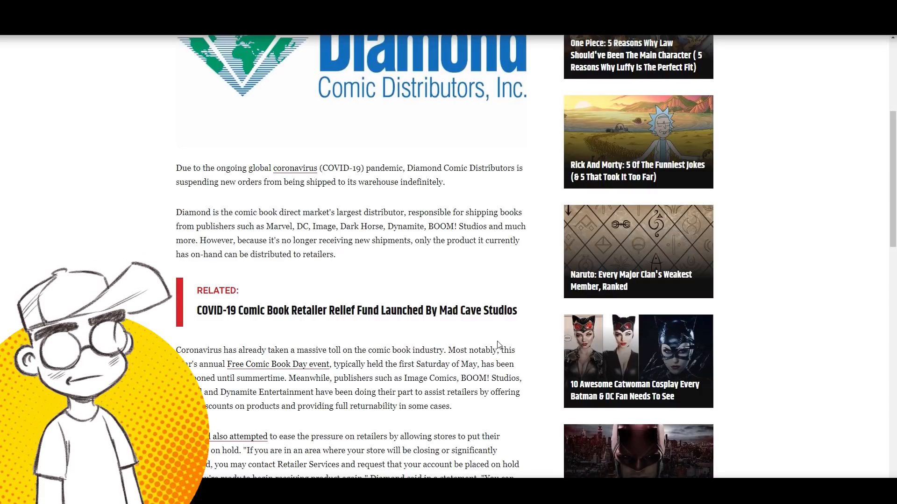
{"action": "scroll", "scroll_direction": "down", "scroll_amount": 3}
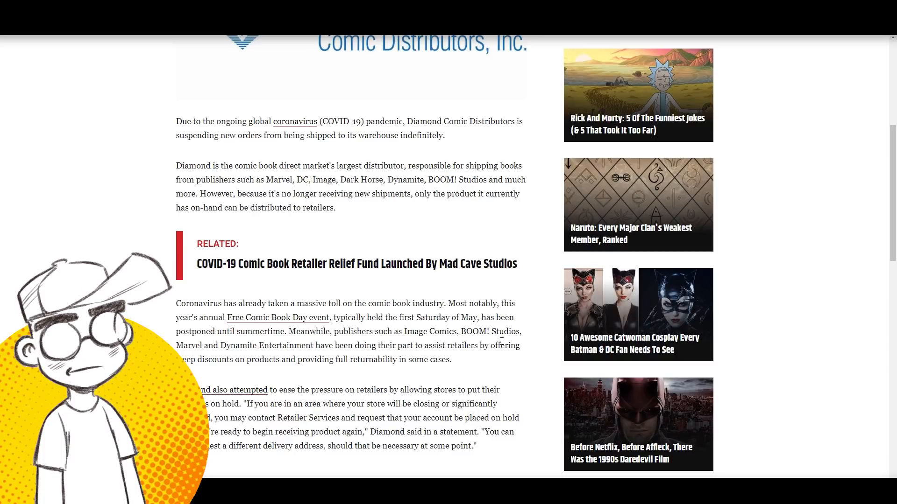
{"action": "scroll", "scroll_direction": "down", "scroll_amount": 3}
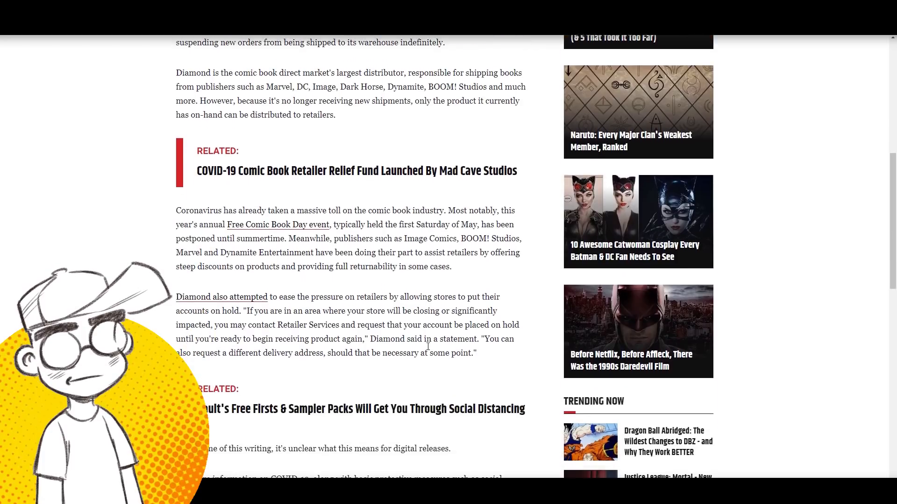
{"action": "scroll", "scroll_direction": "down", "scroll_amount": 3}
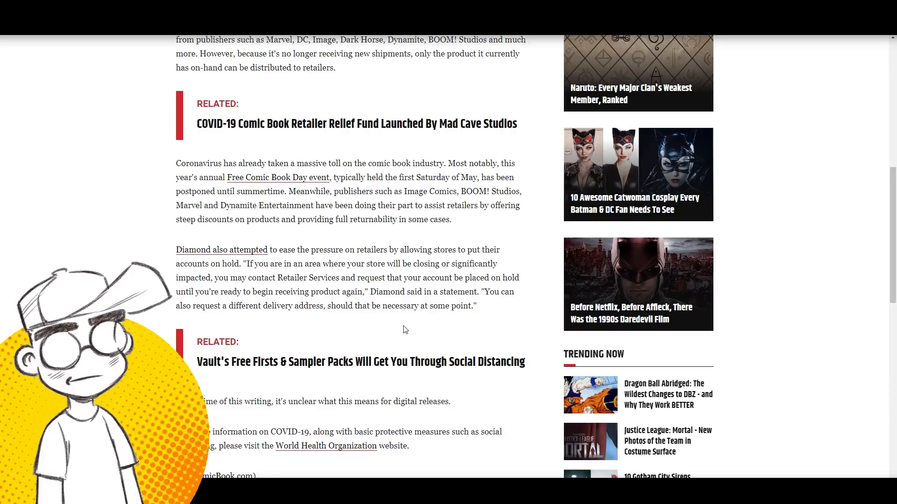
{"action": "scroll", "scroll_direction": "down", "scroll_amount": 3}
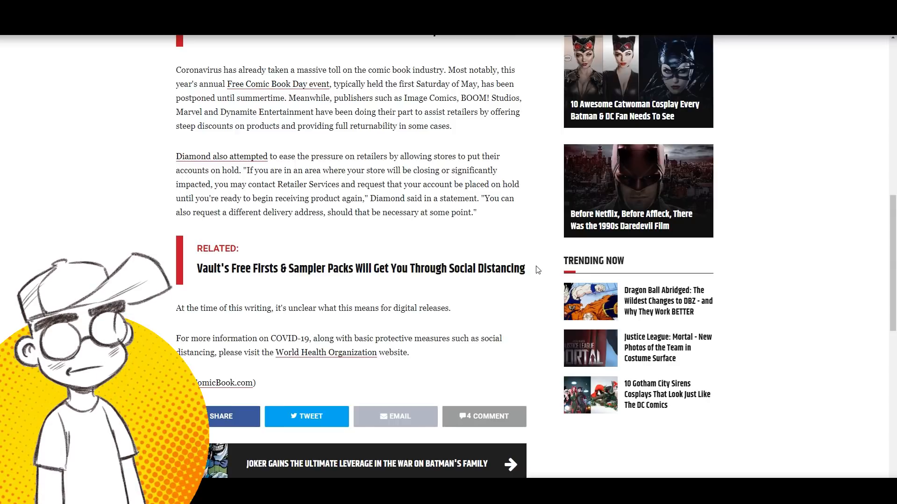
{"action": "mouse_move", "coordinate": [477, 269]}
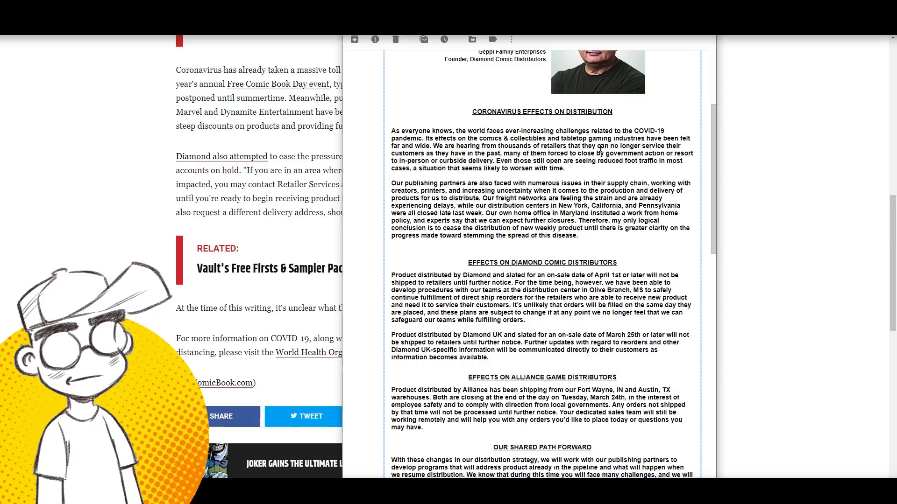
{"action": "scroll", "scroll_direction": "down", "scroll_amount": 3}
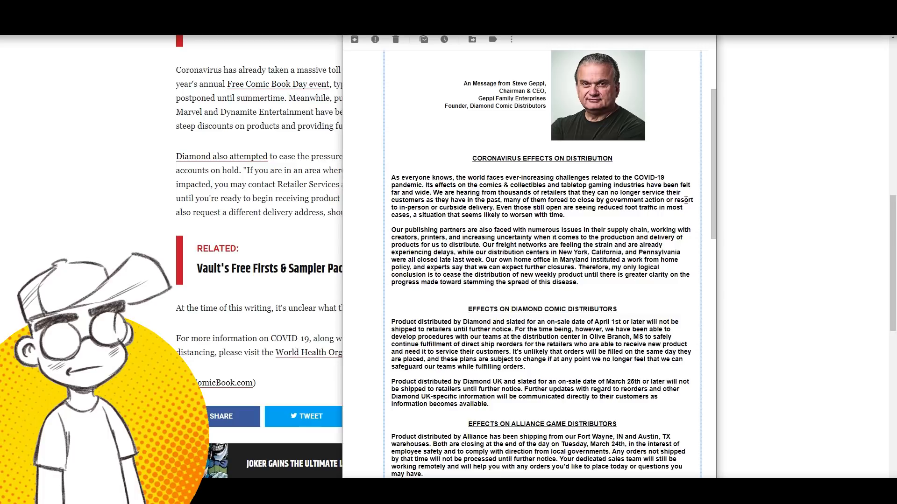
{"action": "scroll", "scroll_direction": "down", "scroll_amount": 3}
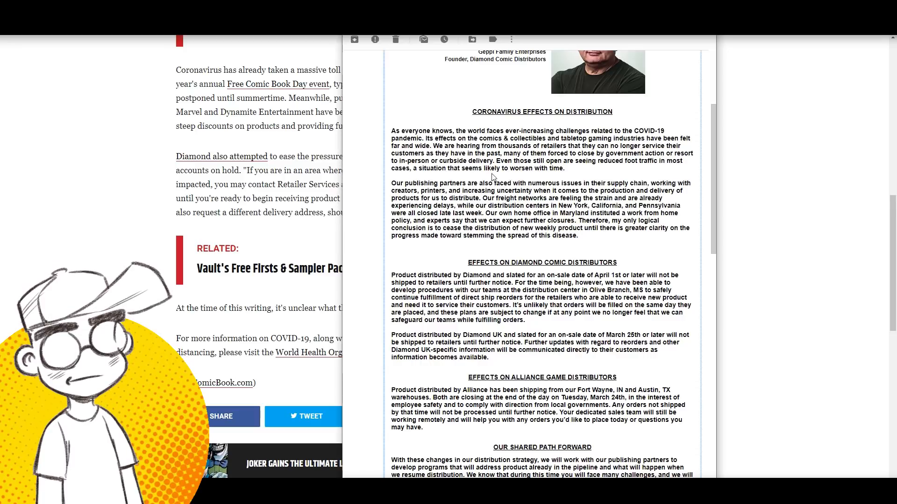
{"action": "mouse_move", "coordinate": [579, 184]}
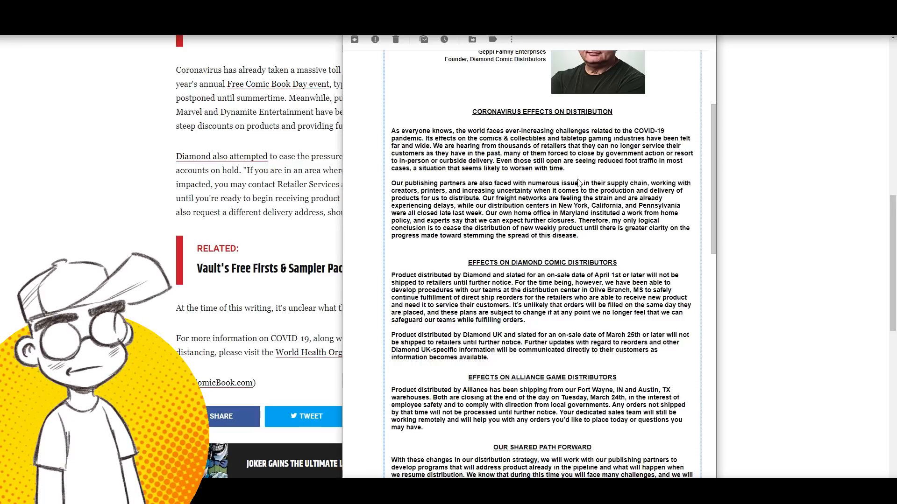
{"action": "scroll", "scroll_direction": "down", "scroll_amount": 3}
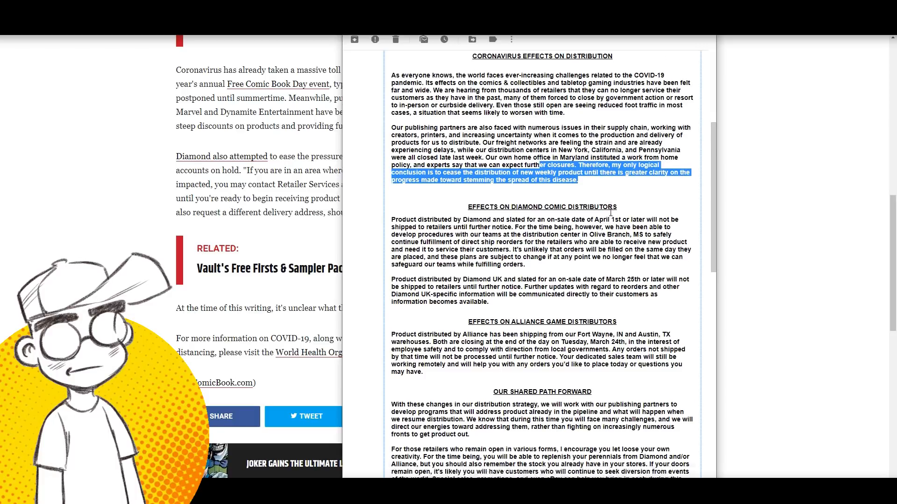
{"action": "scroll", "scroll_direction": "down", "scroll_amount": 3}
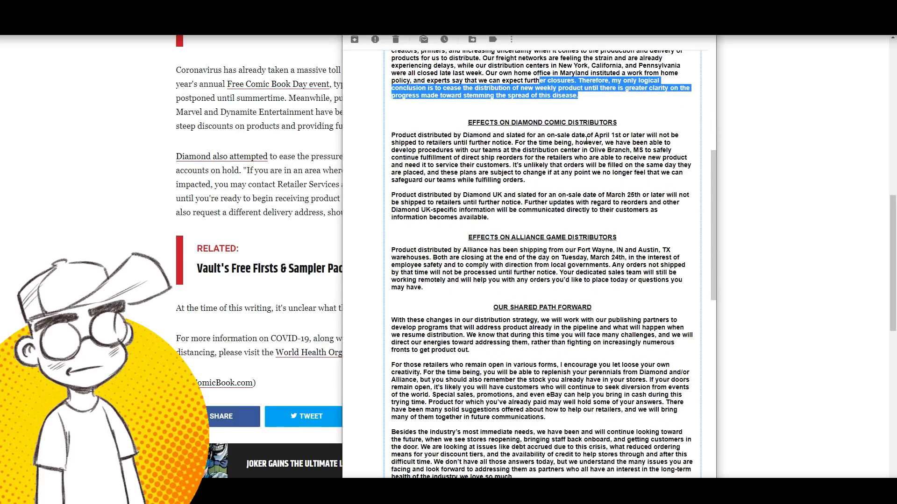
{"action": "scroll", "scroll_direction": "down", "scroll_amount": 3}
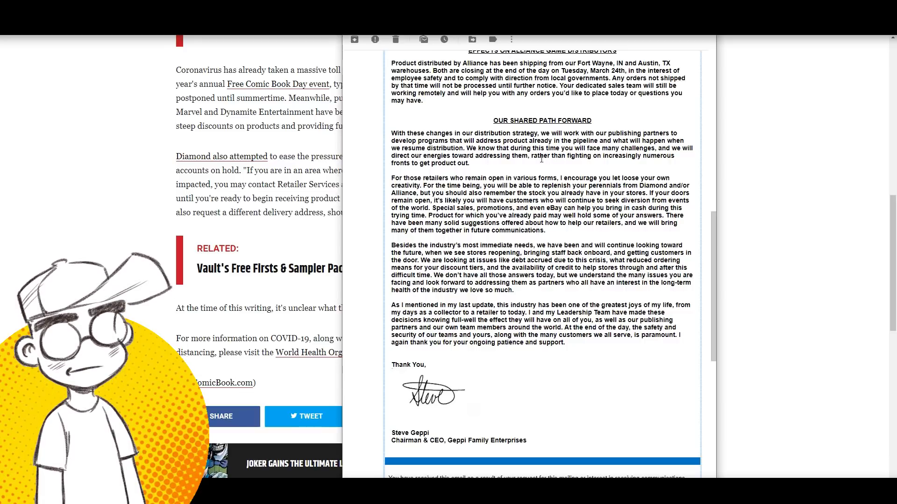
{"action": "scroll", "scroll_direction": "down", "scroll_amount": 3}
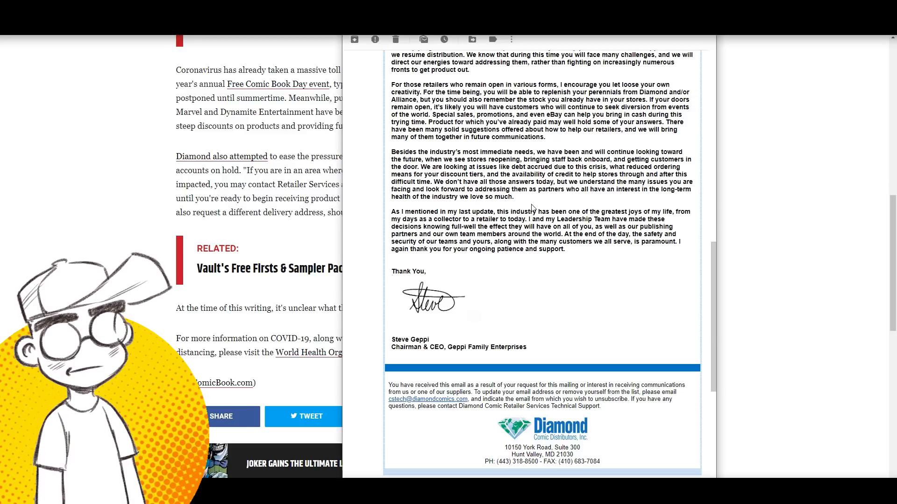
{"action": "mouse_move", "coordinate": [551, 205]}
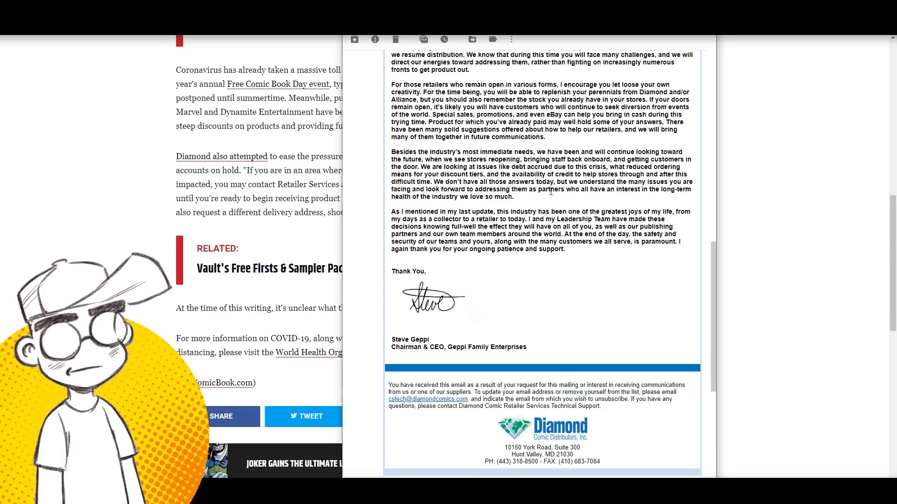
{"action": "scroll", "scroll_direction": "down", "scroll_amount": 3}
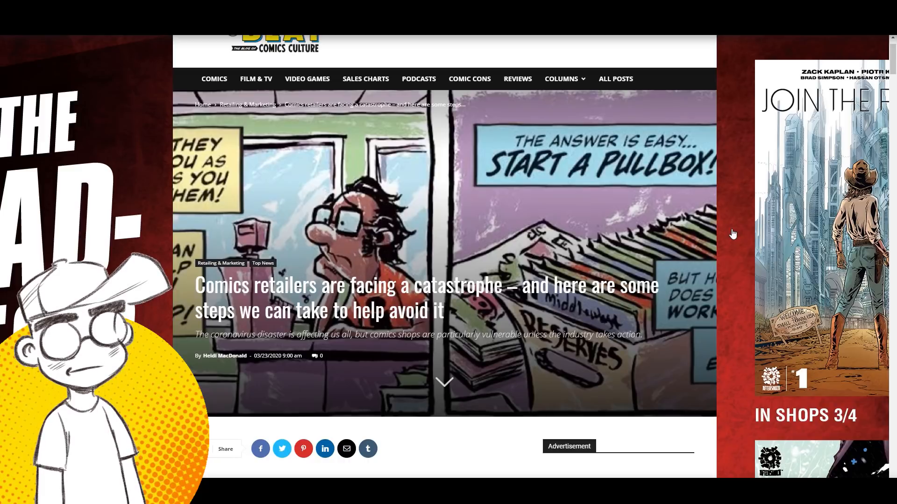
{"action": "scroll", "scroll_direction": "down", "scroll_amount": 3}
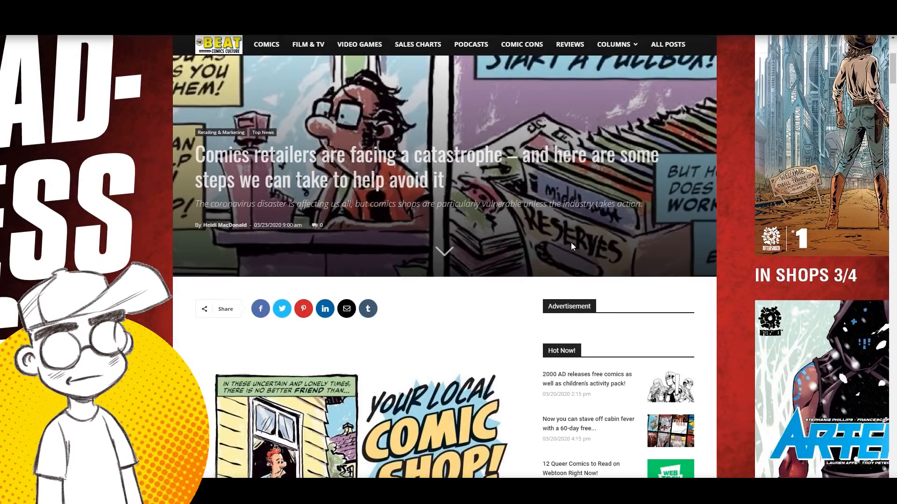
{"action": "scroll", "scroll_direction": "down", "scroll_amount": 3}
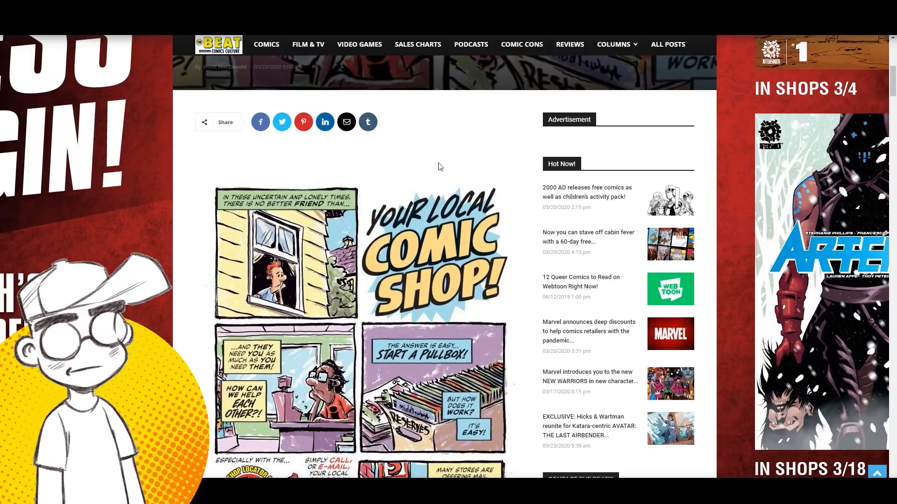
{"action": "scroll", "scroll_direction": "down", "scroll_amount": 3}
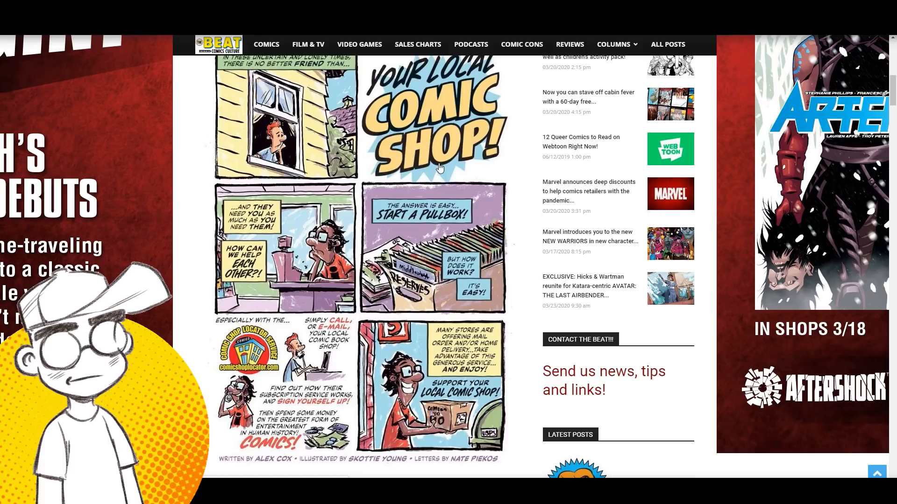
{"action": "mouse_move", "coordinate": [272, 197]}
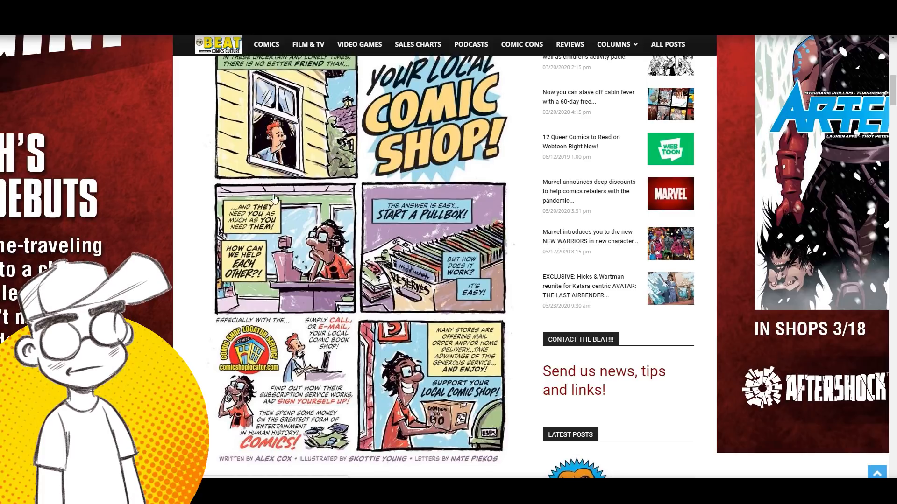
{"action": "scroll", "scroll_direction": "down", "scroll_amount": 3}
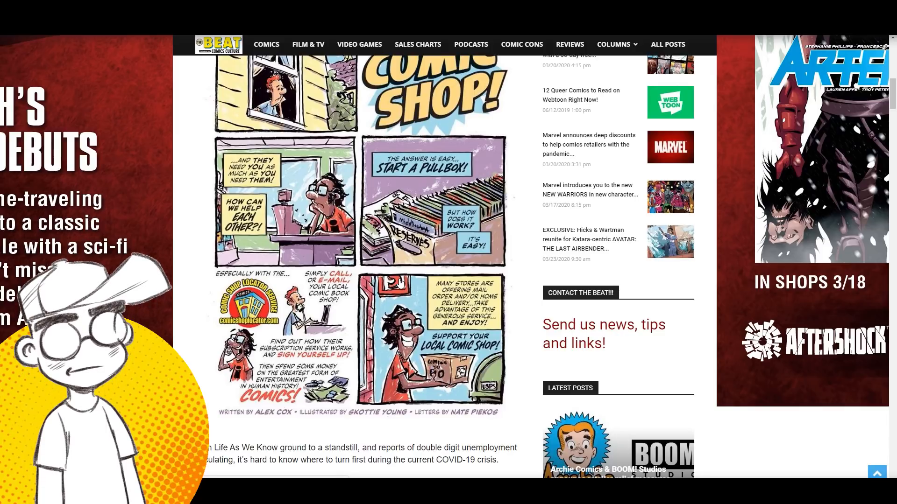
{"action": "mouse_move", "coordinate": [493, 363]}
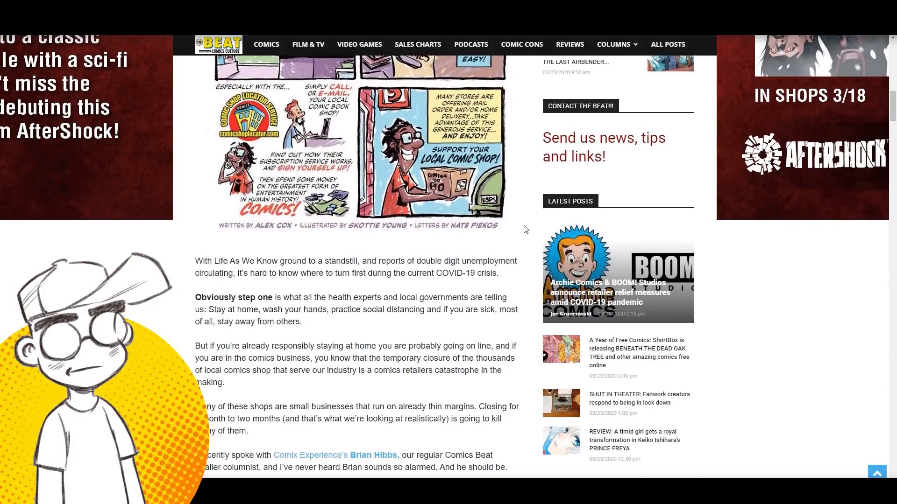
{"action": "scroll", "scroll_direction": "down", "scroll_amount": 3}
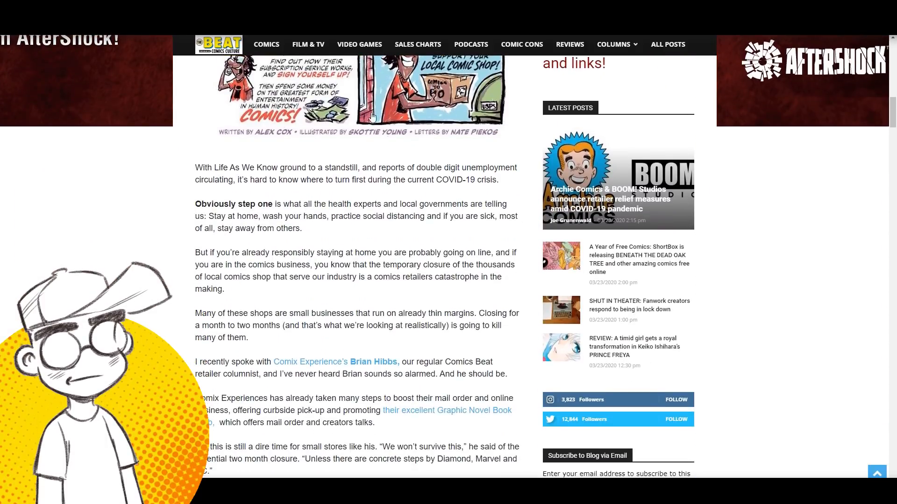
{"action": "scroll", "scroll_direction": "down", "scroll_amount": 3}
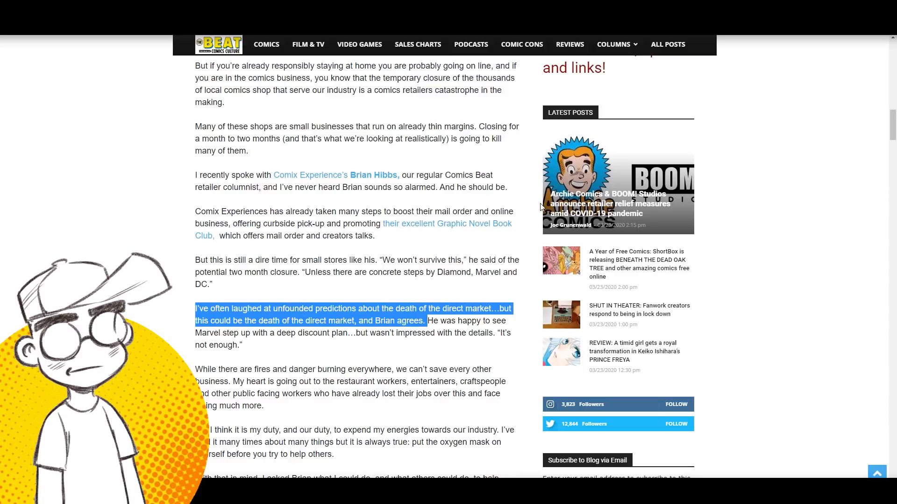
{"action": "scroll", "scroll_direction": "down", "scroll_amount": 3}
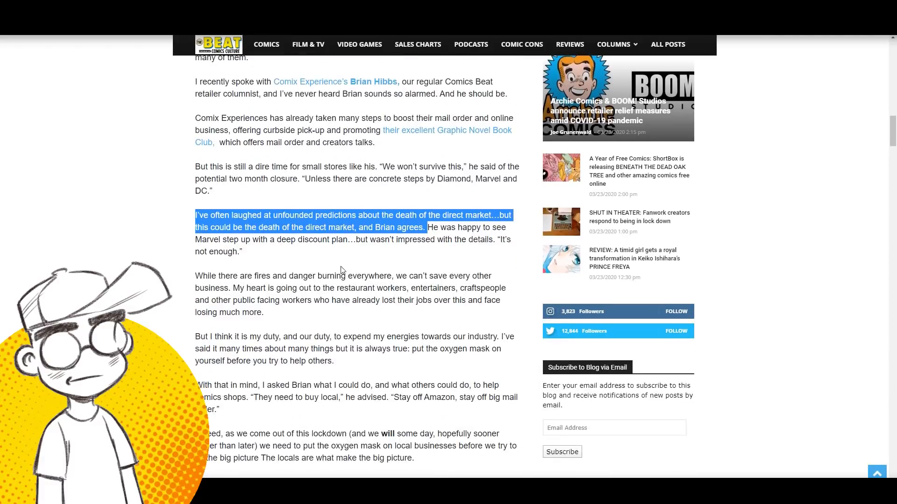
{"action": "scroll", "scroll_direction": "down", "scroll_amount": 3}
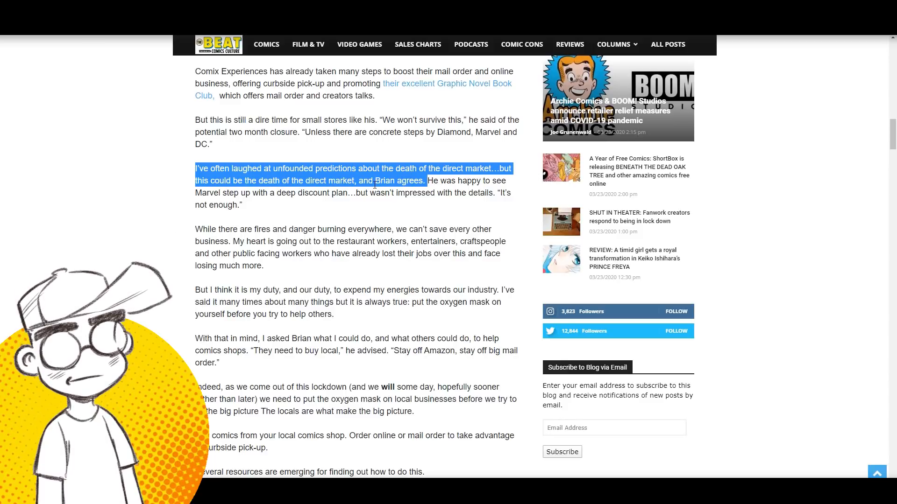
{"action": "scroll", "scroll_direction": "up", "scroll_amount": 3}
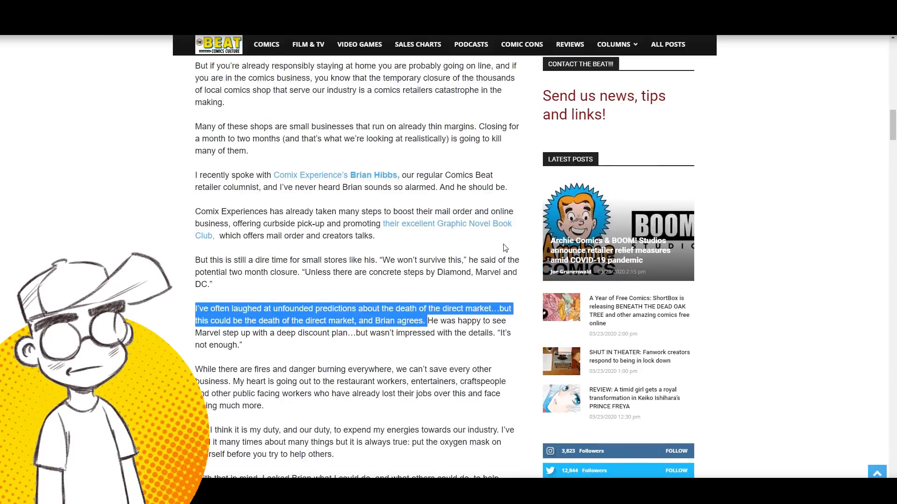
{"action": "scroll", "scroll_direction": "down", "scroll_amount": 3}
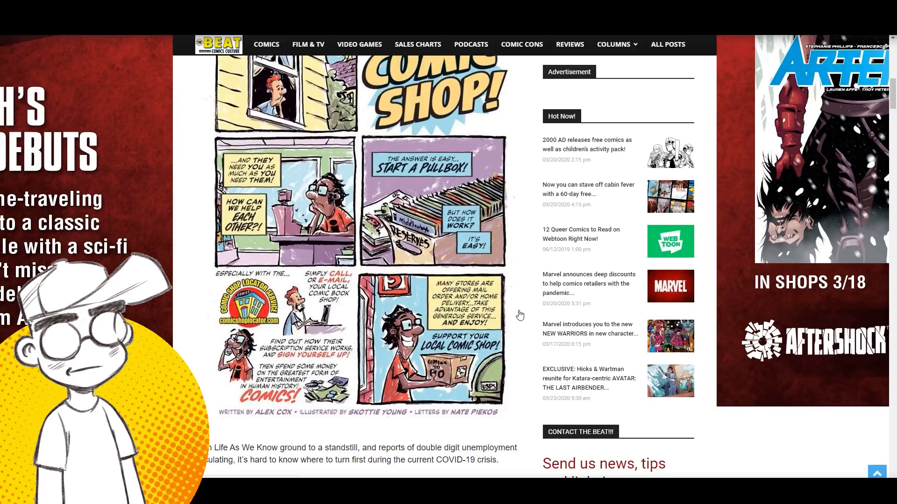
{"action": "scroll", "scroll_direction": "down", "scroll_amount": 3}
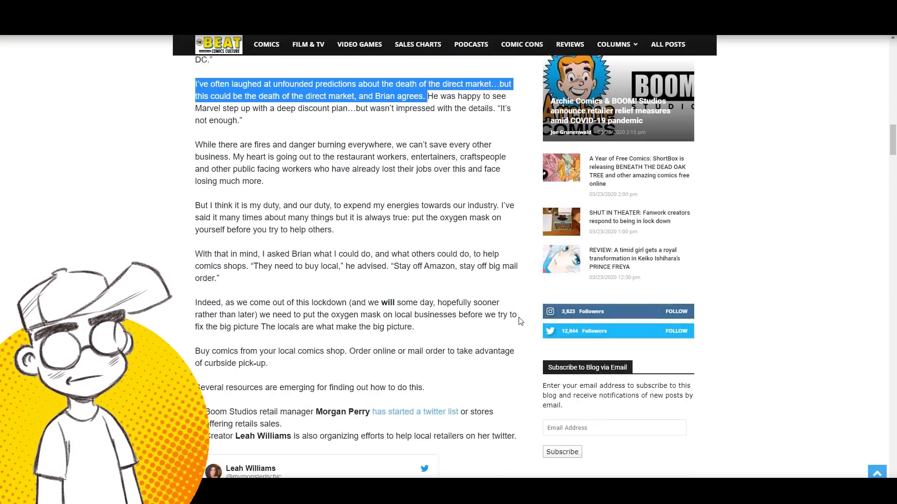